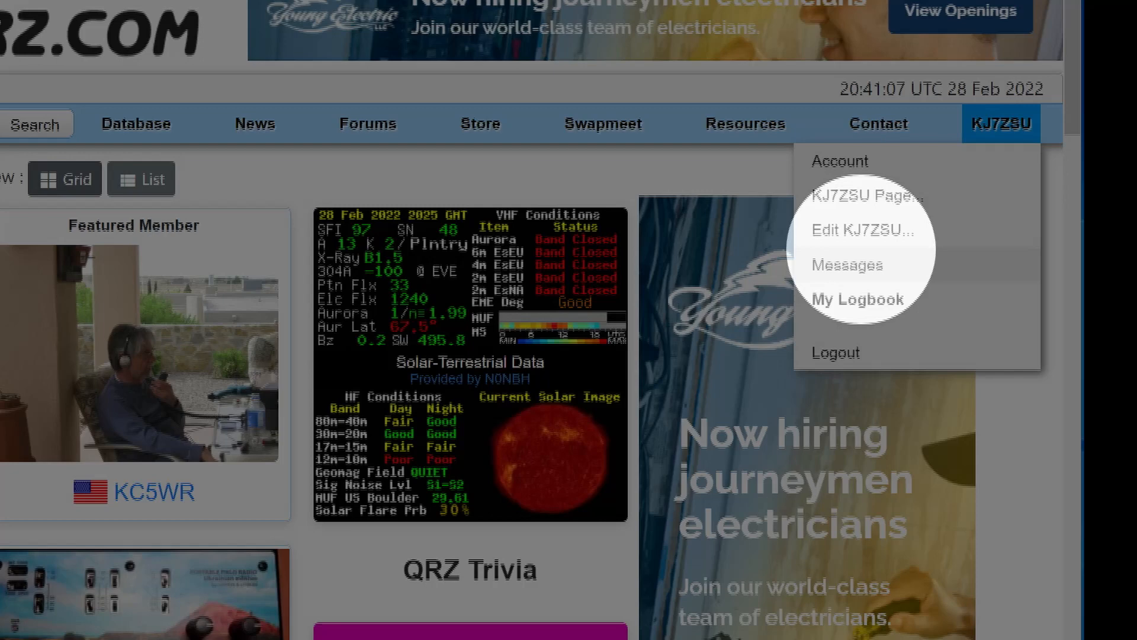
Navigate to the personal logbook from the QRZ.com callsign menu
left_click(857, 300)
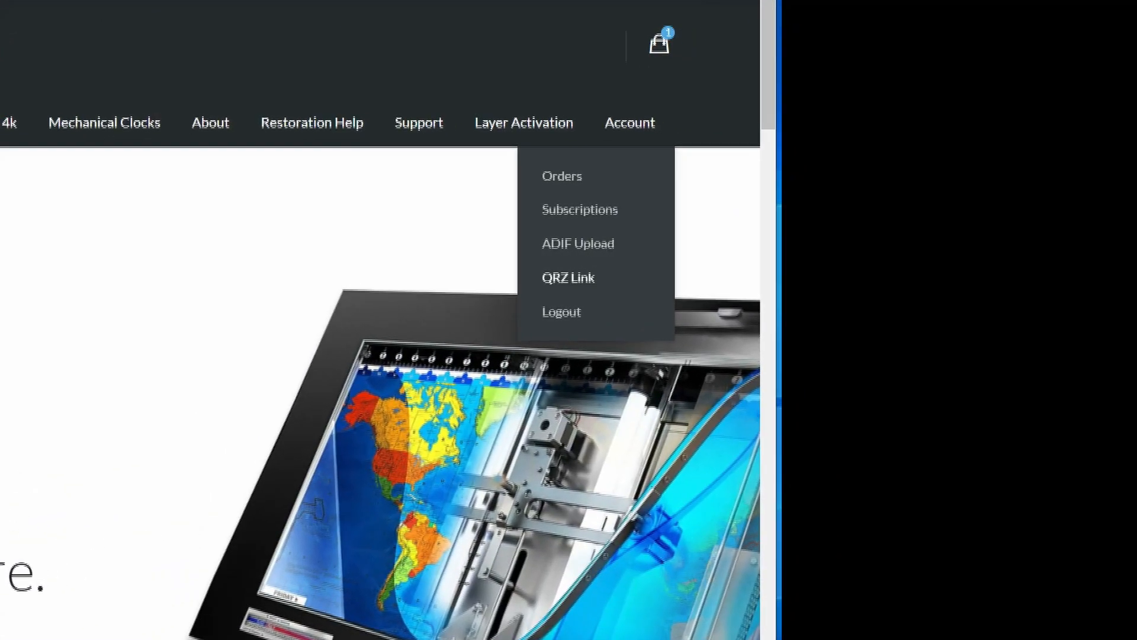
Enter the QRZ API key on Geochron's QRZ Link page and submit it to link the account
left_click(568, 277)
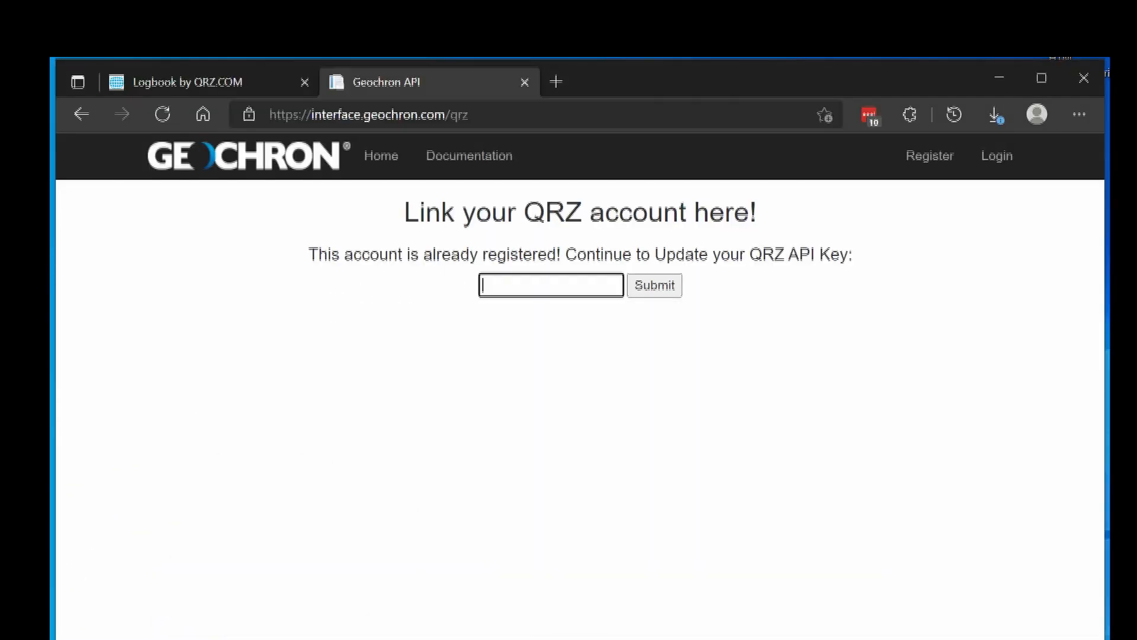
type("XXXXXXXXXXXXXXXX")
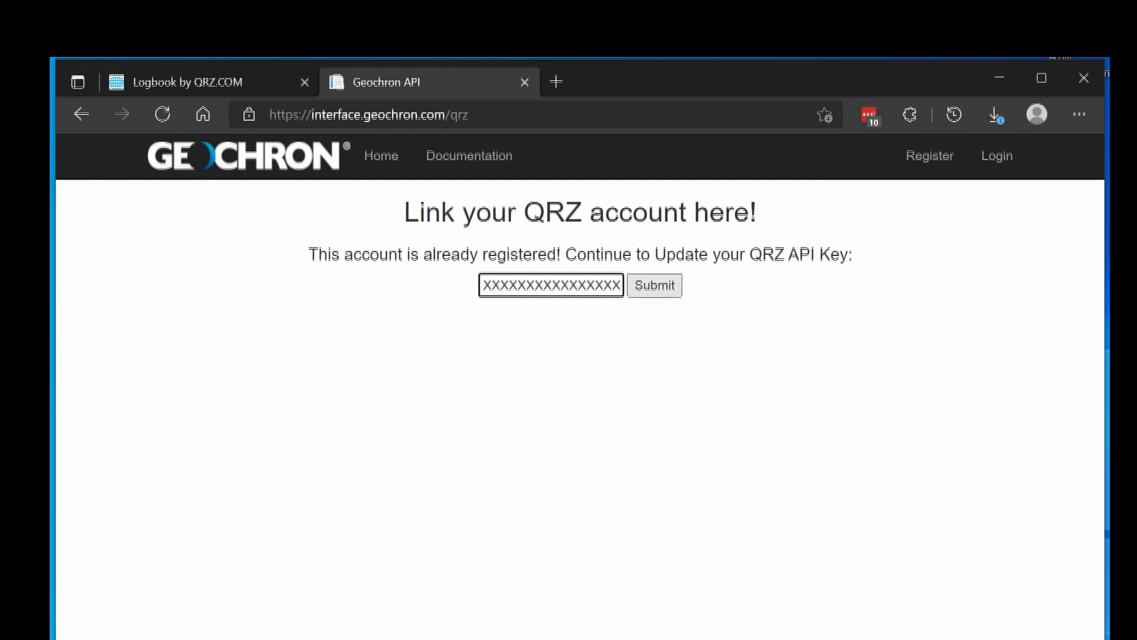
left_click(654, 285)
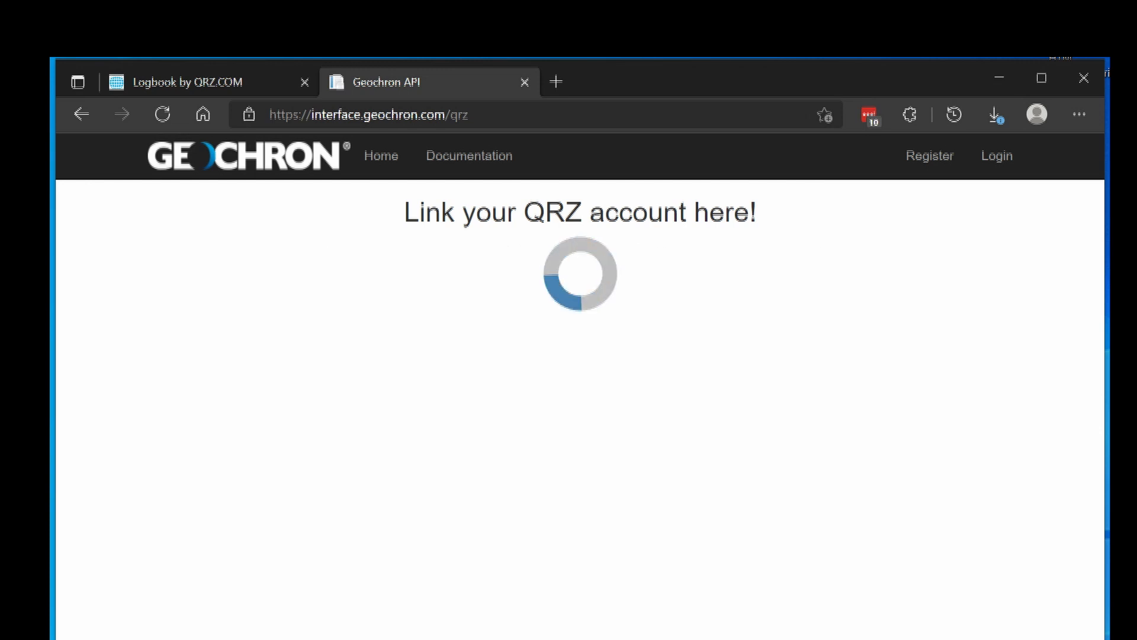
left_click(556, 81)
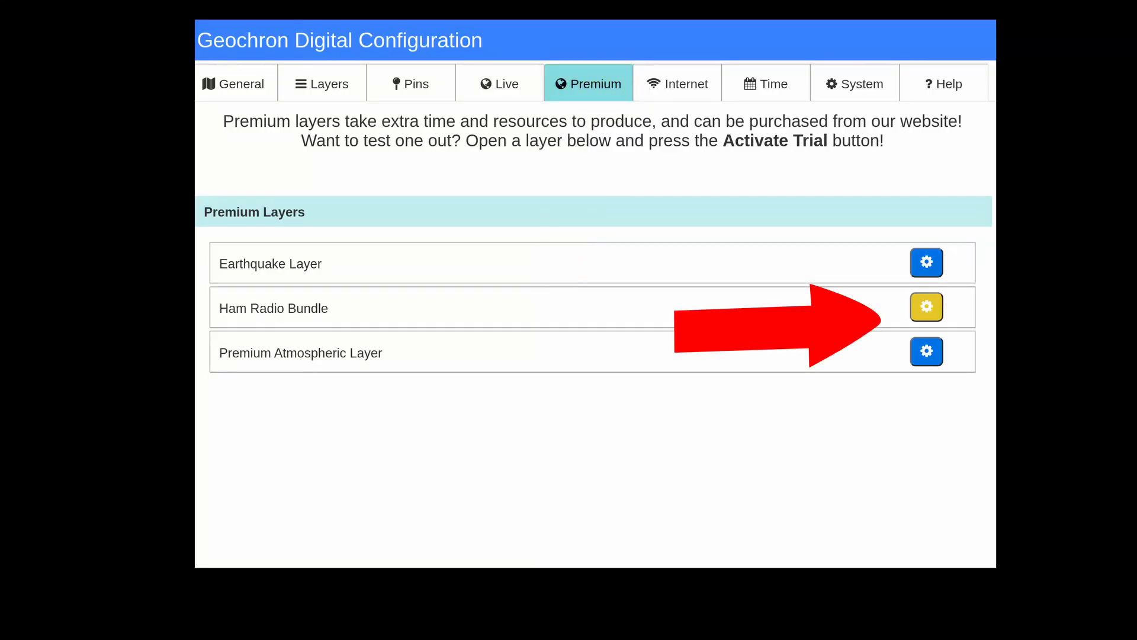
Reach the Personal QRZ Log layer via Ham Radio Bundle and Personal ADIF Log settings, then submit to retrieve updated data
left_click(925, 306)
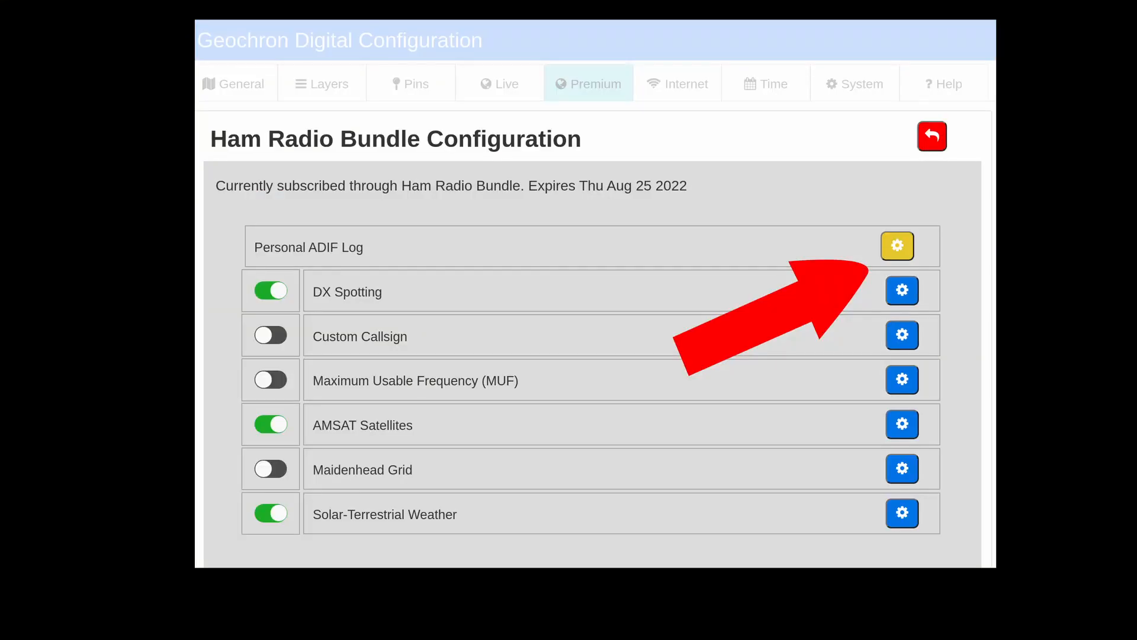
left_click(896, 246)
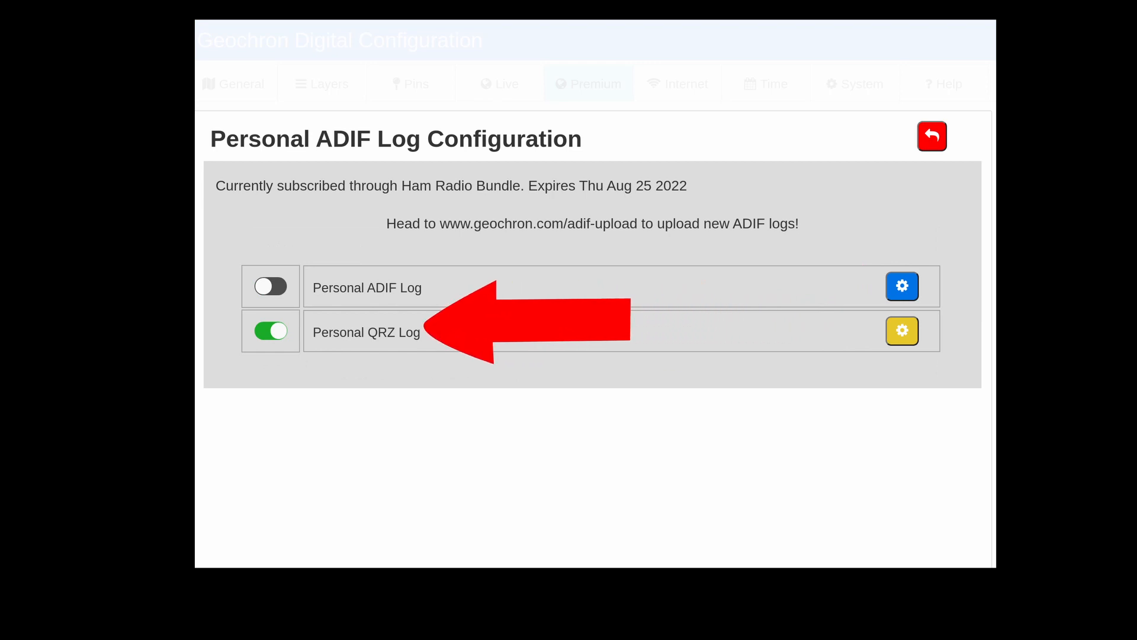
left_click(902, 330)
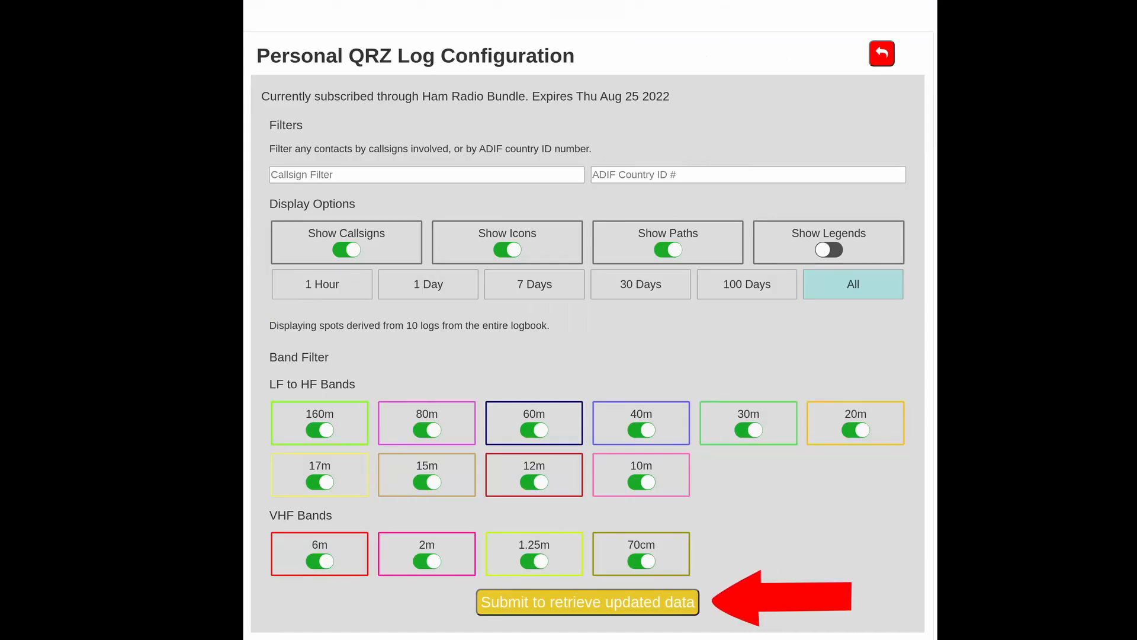
left_click(586, 602)
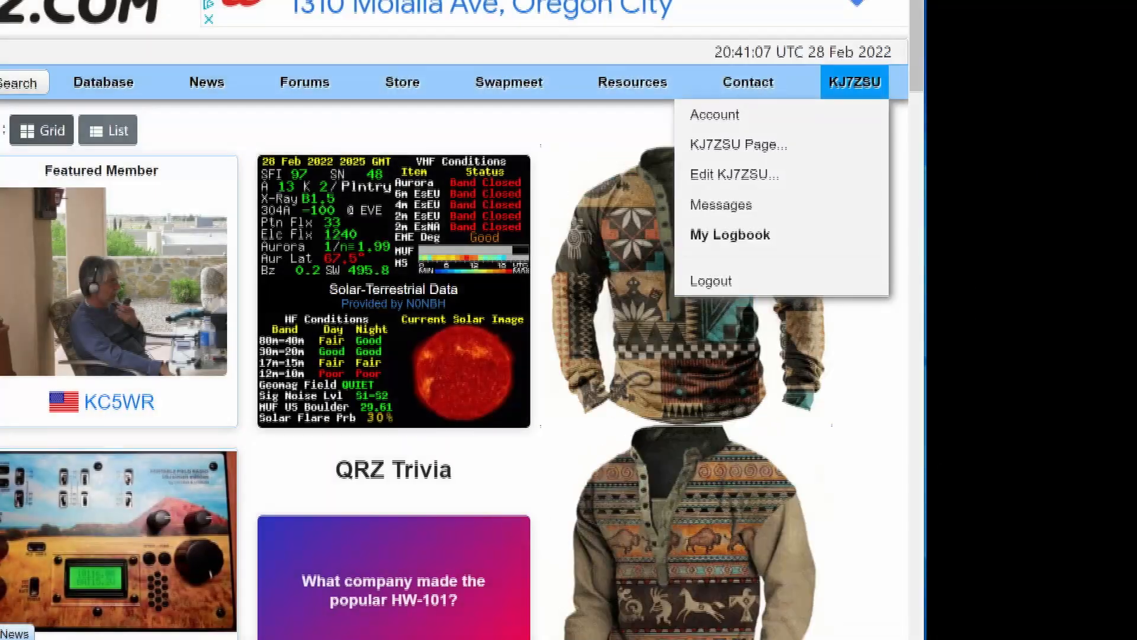
From My Logbook, choose Export All to ADI File for the 10-record KJ7ZSU logbook
left_click(729, 234)
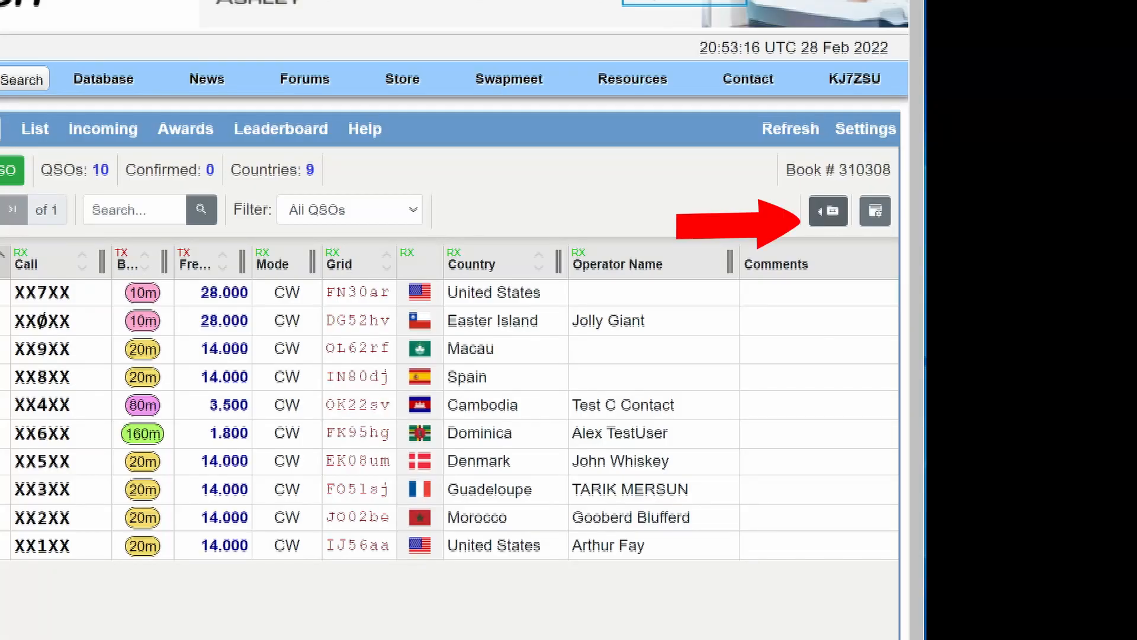
left_click(827, 210)
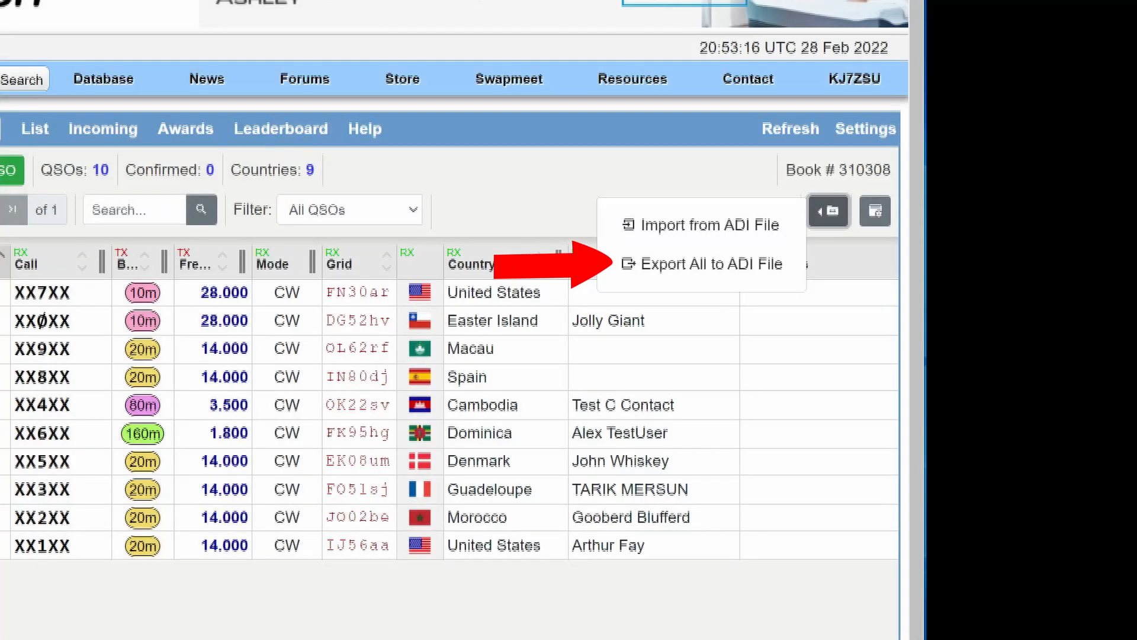
left_click(708, 263)
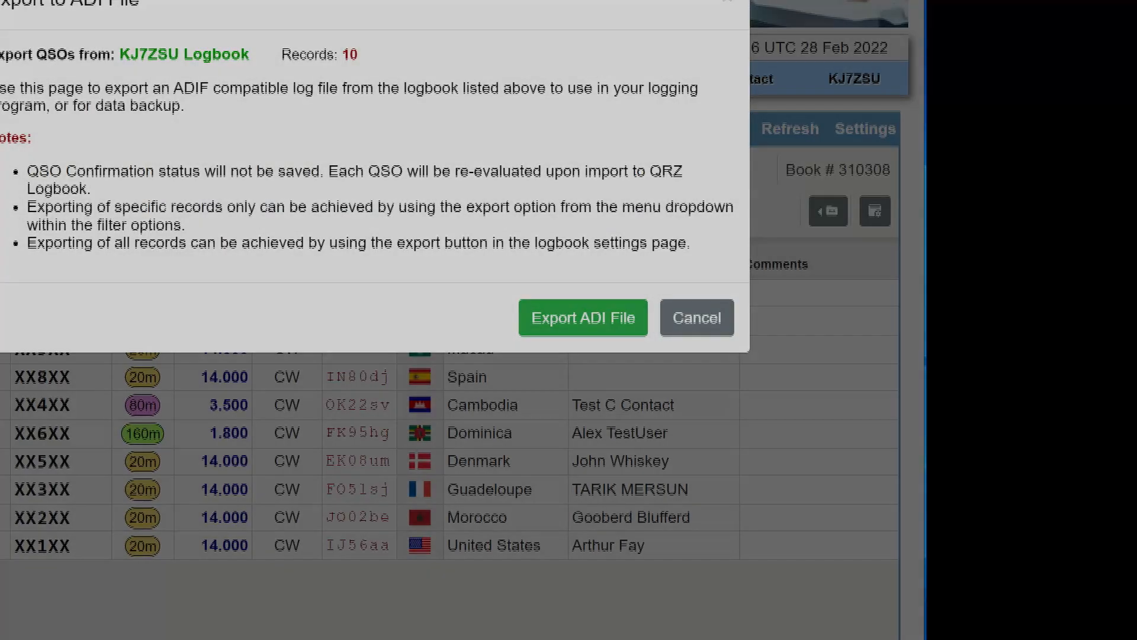